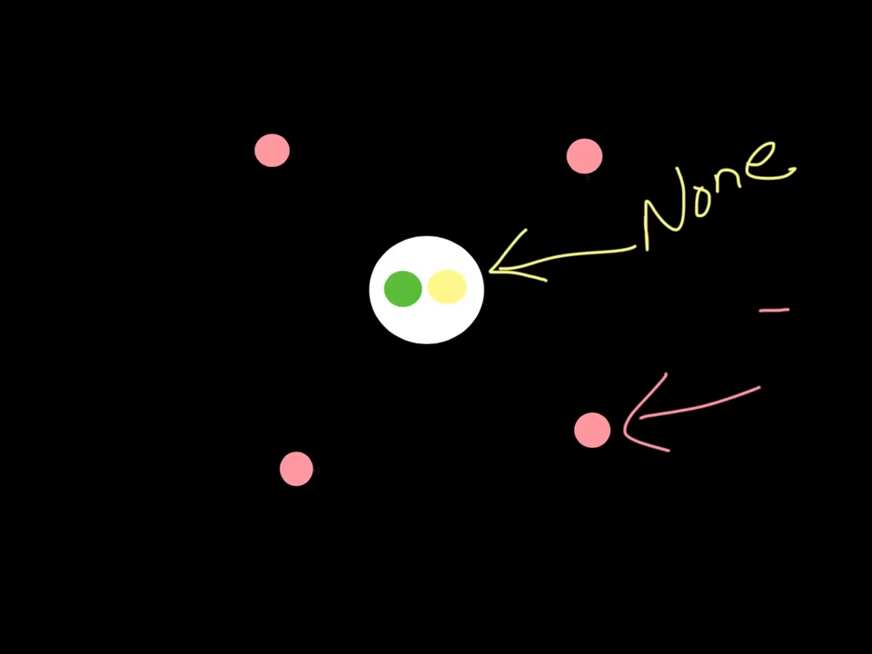
- Start a new dark page and draw a large filled white square in the middle
left_click_drag(223, 295, 358, 277)
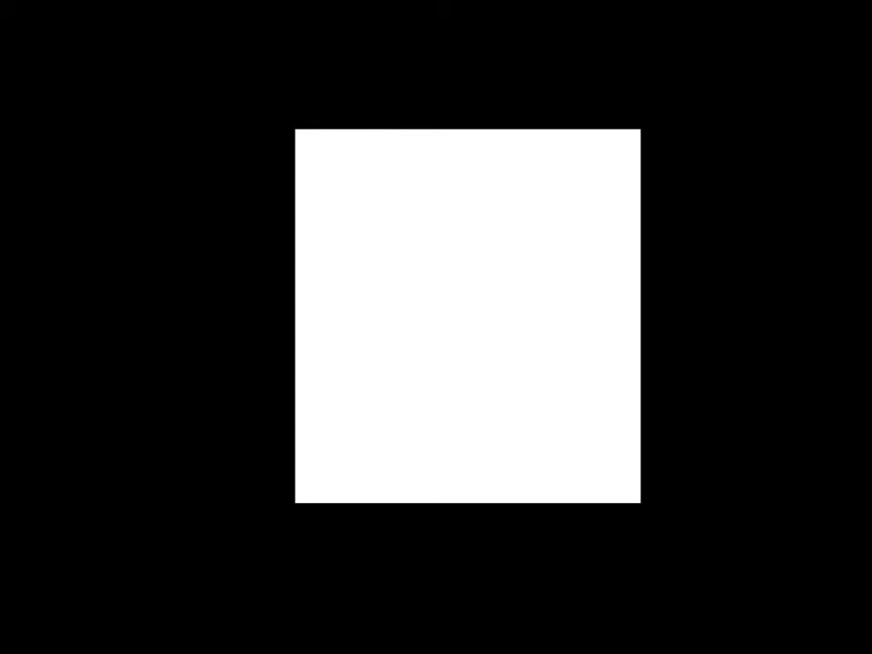
- Write a green H and pink 1, noting 'Atomic #', '# of Protons' and 'most common element!'
left_click_drag(414, 254, 427, 433)
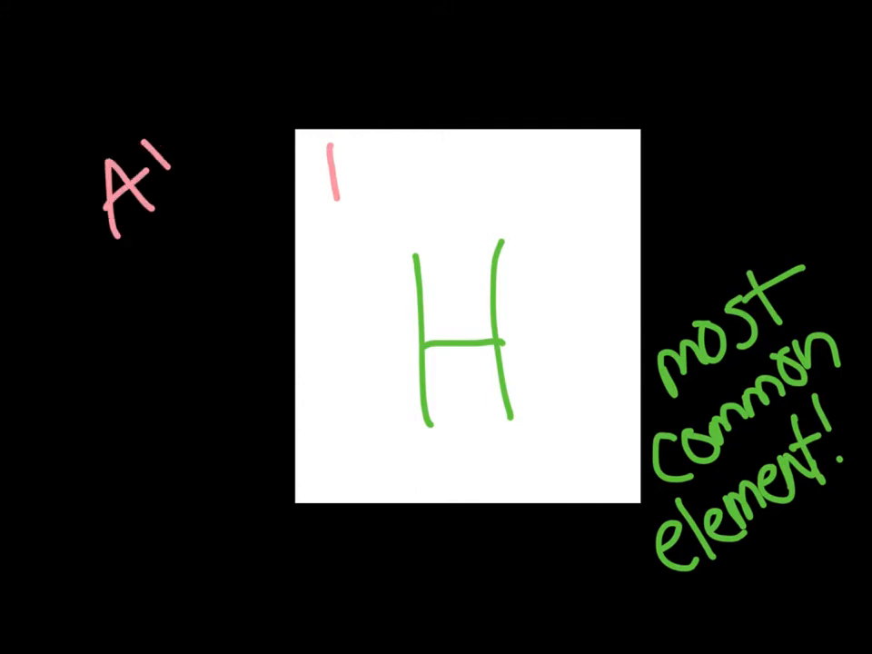
type("tomic #")
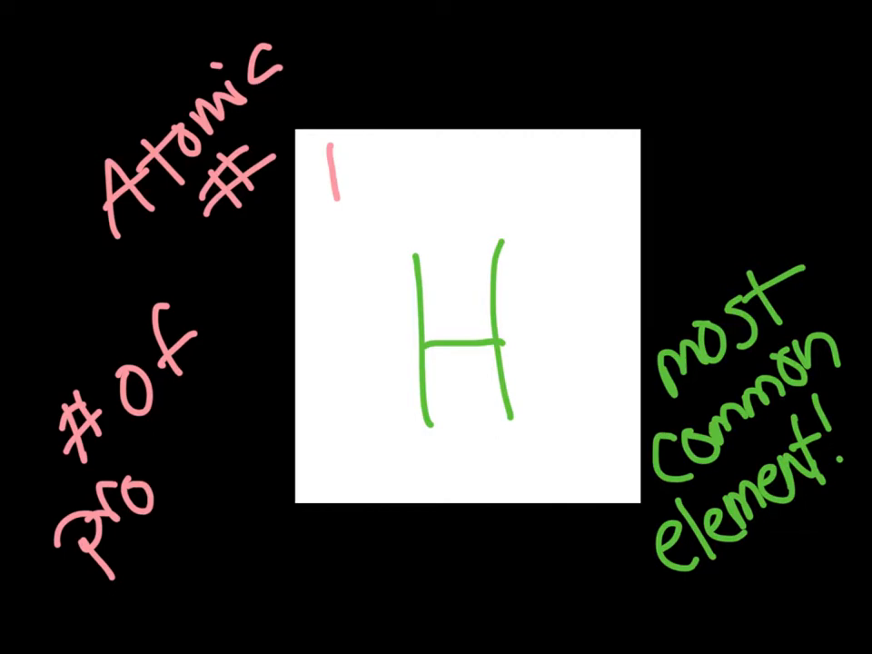
type("tons")
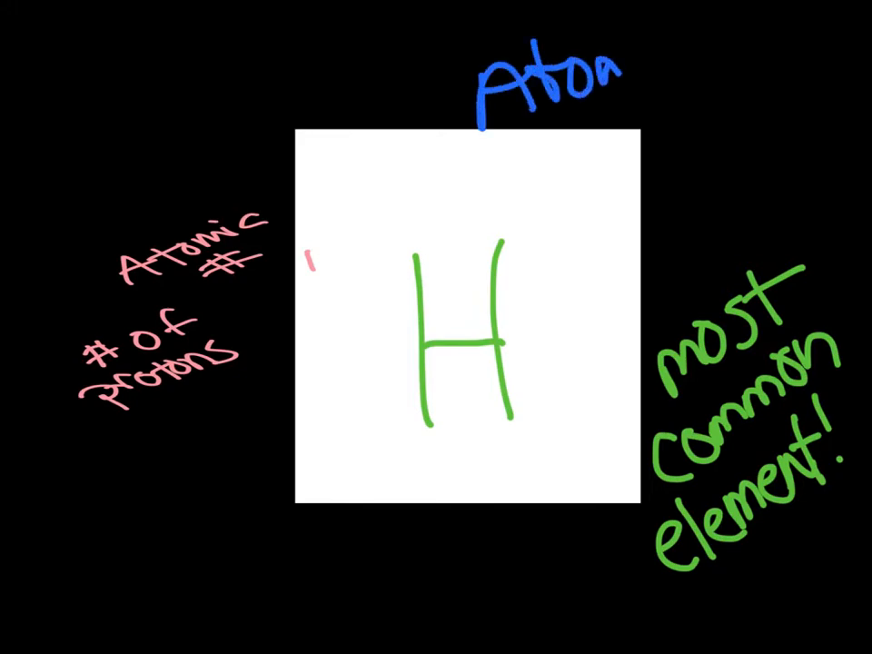
- Label the square's top-right corner 'Atomic mass' in blue and outline a strip along its bottom
type("Atomic mass")
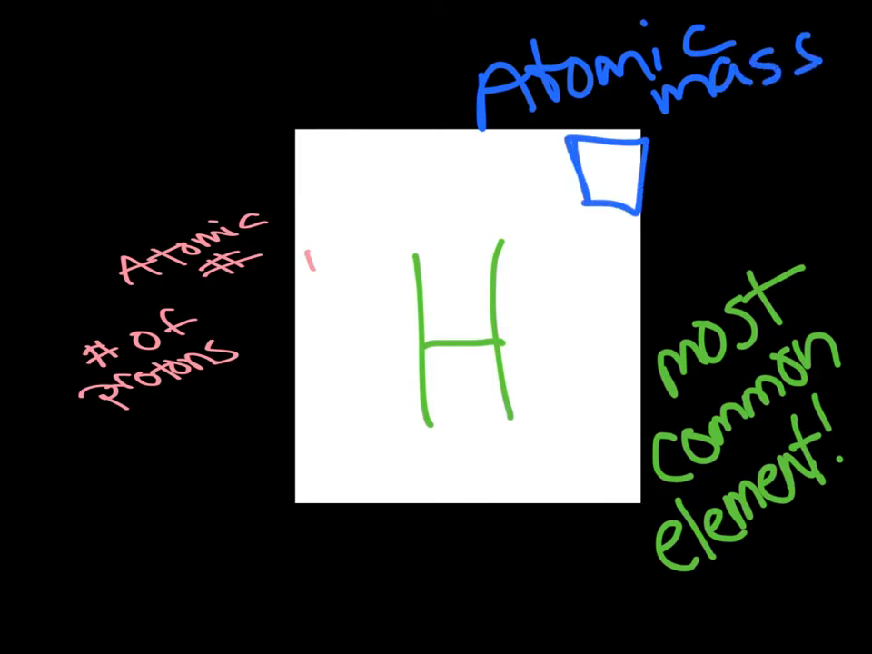
left_click_drag(364, 472, 554, 472)
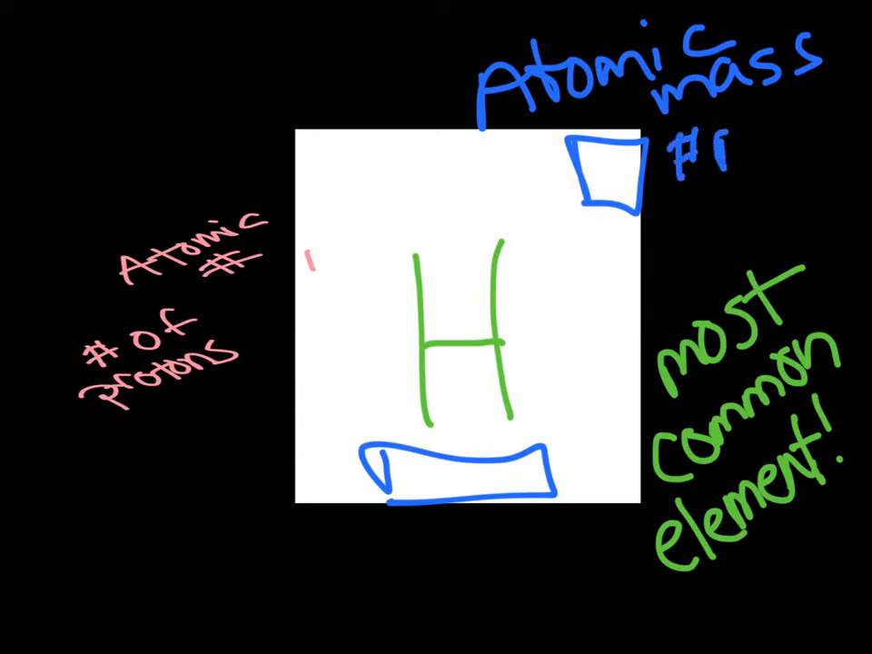
type("proton")
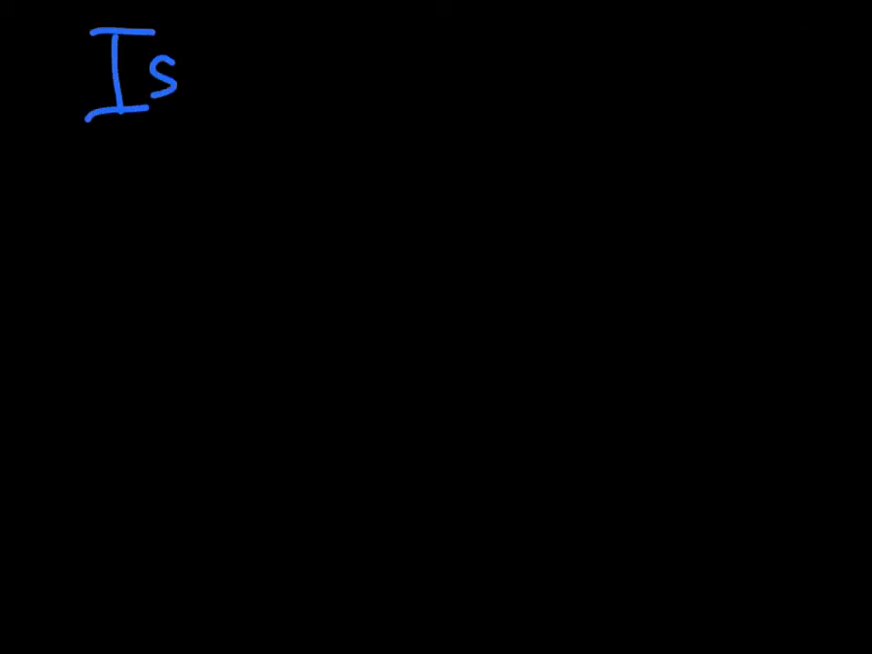
- Title the page 'Isotopes', circle Nitrogen-16, and work out 16 − 7 = 9 neutrons
type("otop")
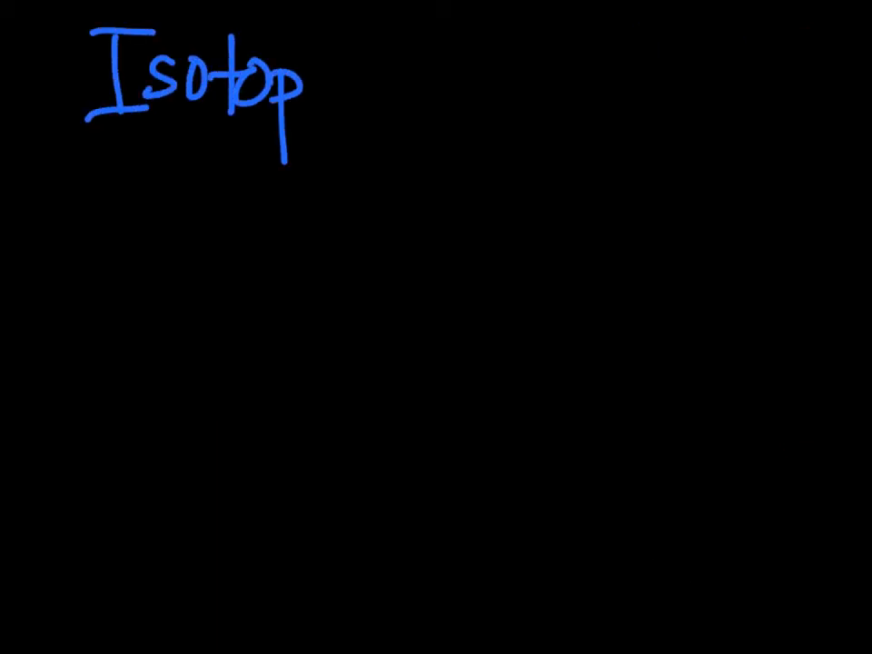
type("es")
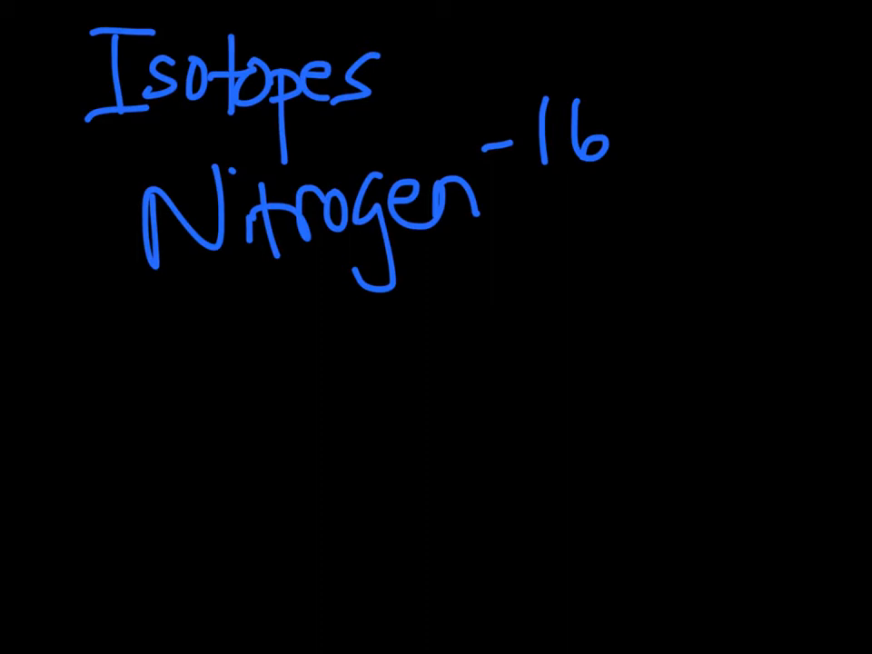
left_click_drag(272, 340, 286, 409)
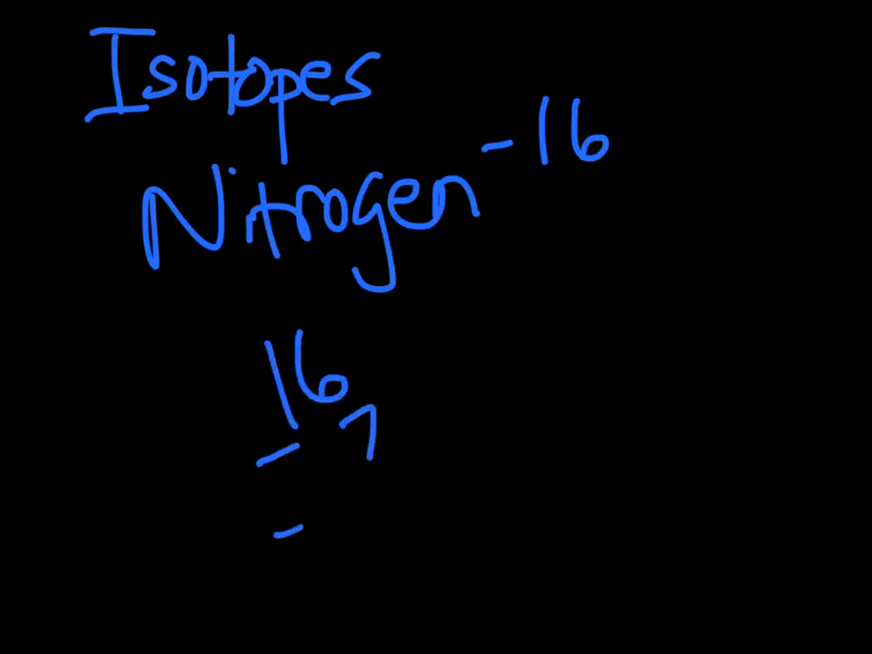
left_click_drag(273, 536, 468, 436)
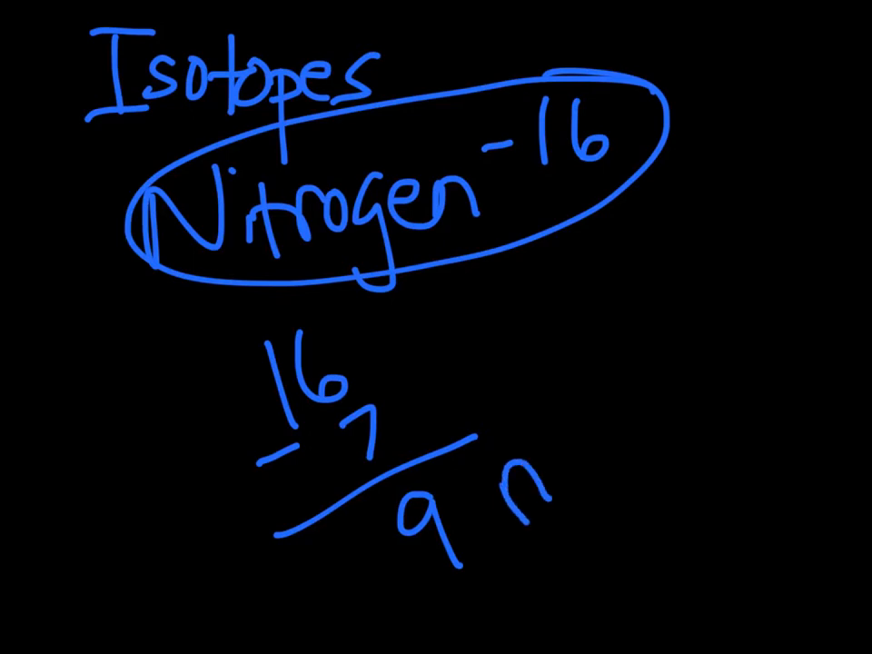
type("neutro")
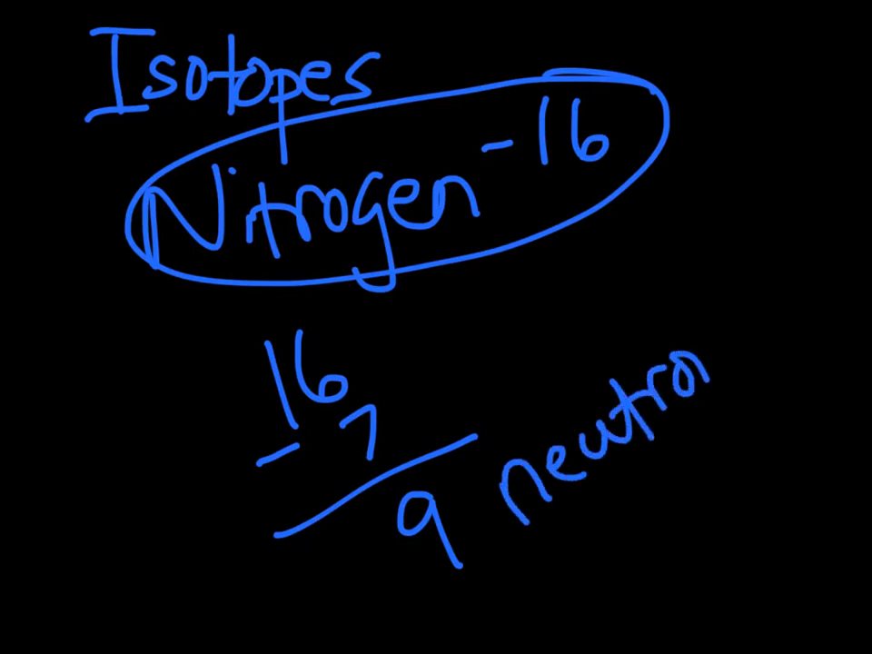
type("ns")
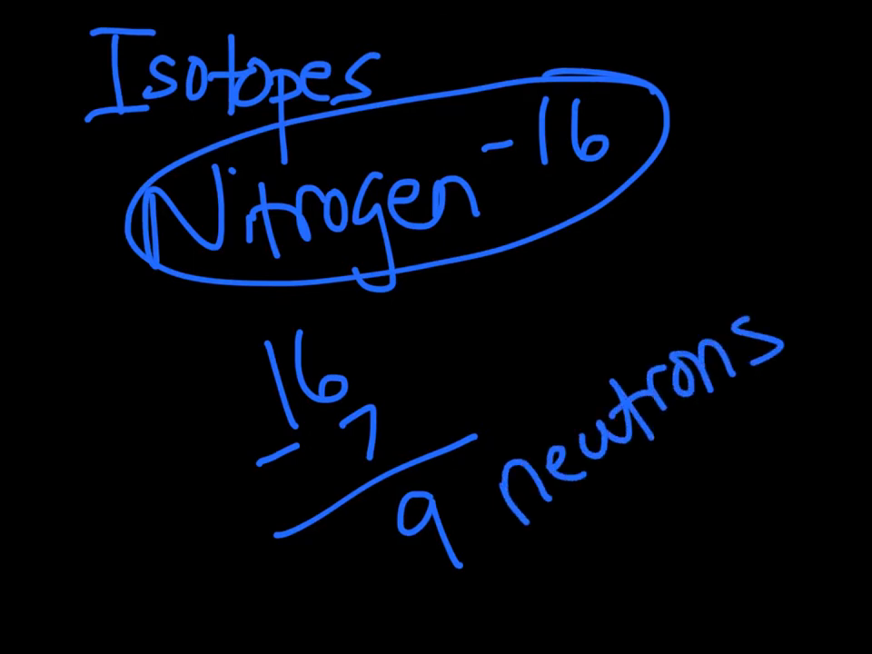